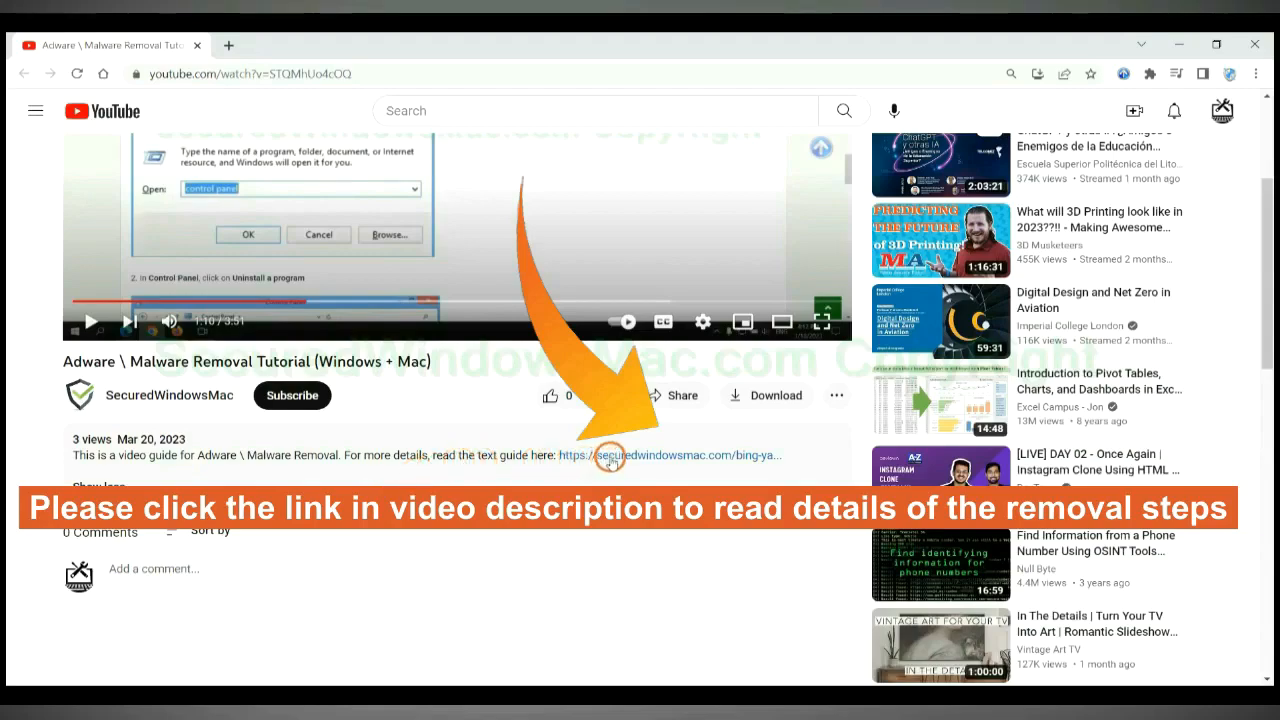
Step: Open the securedwindowsmac.com TYCX ransomware removal article from the video description
click(610, 455)
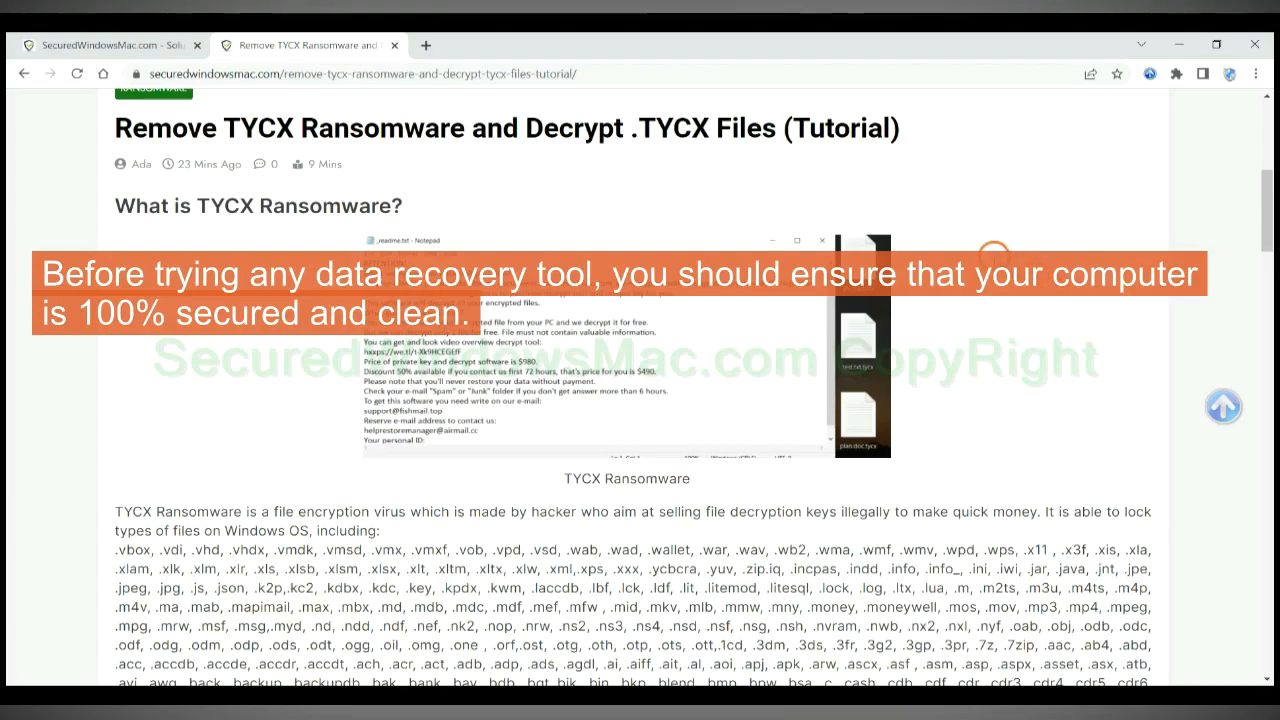
Step: Download the SpyHunter for Windows free trial from Step 1 and launch the installer
scroll(down, 3)
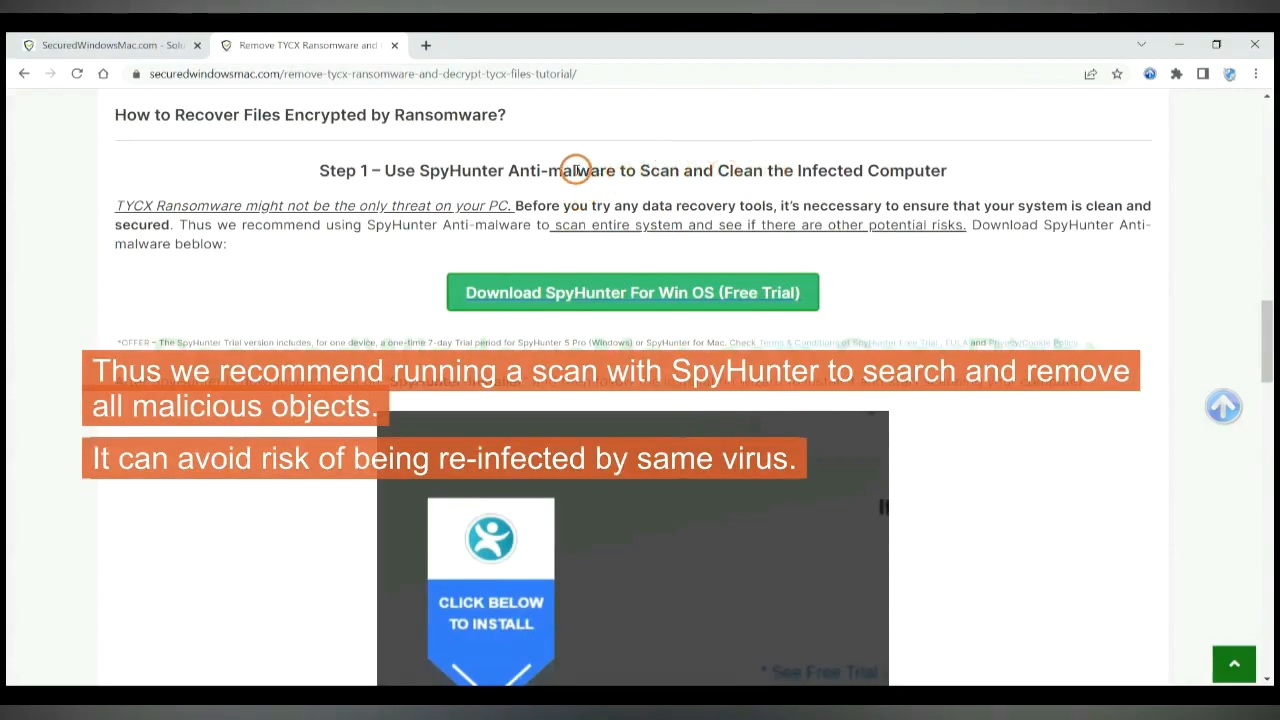
mouse_move(787, 170)
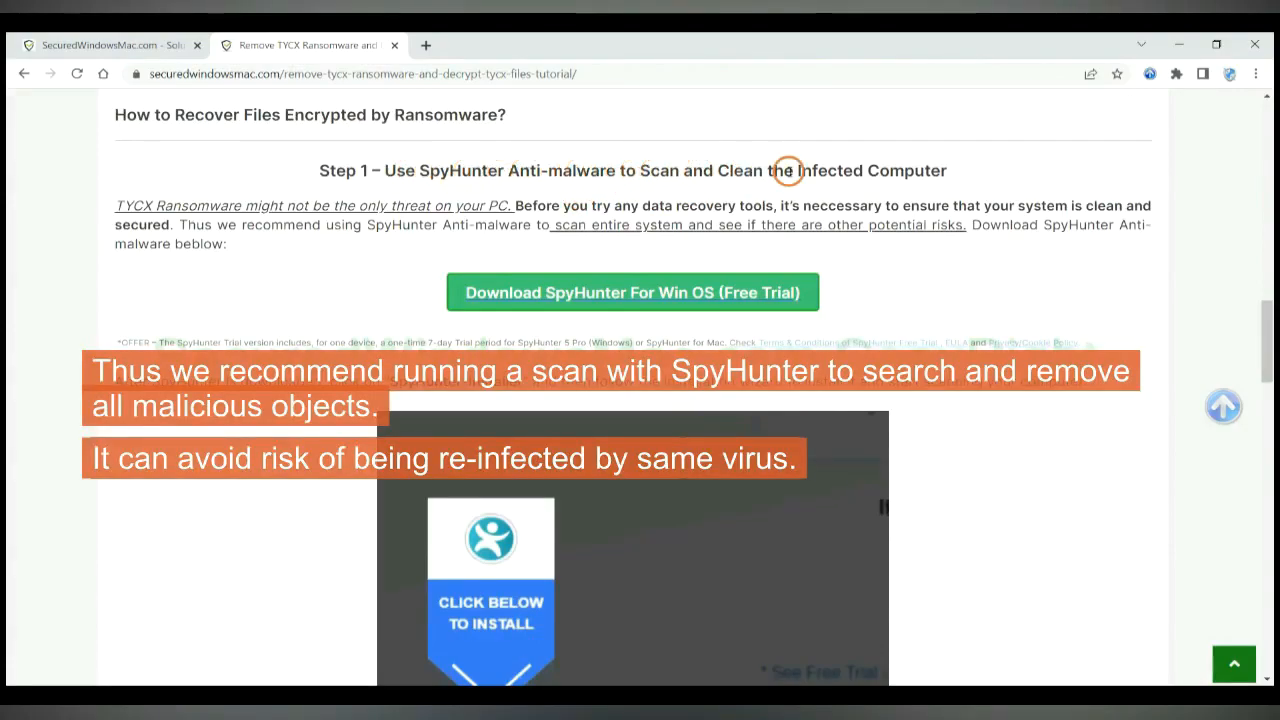
mouse_move(995, 183)
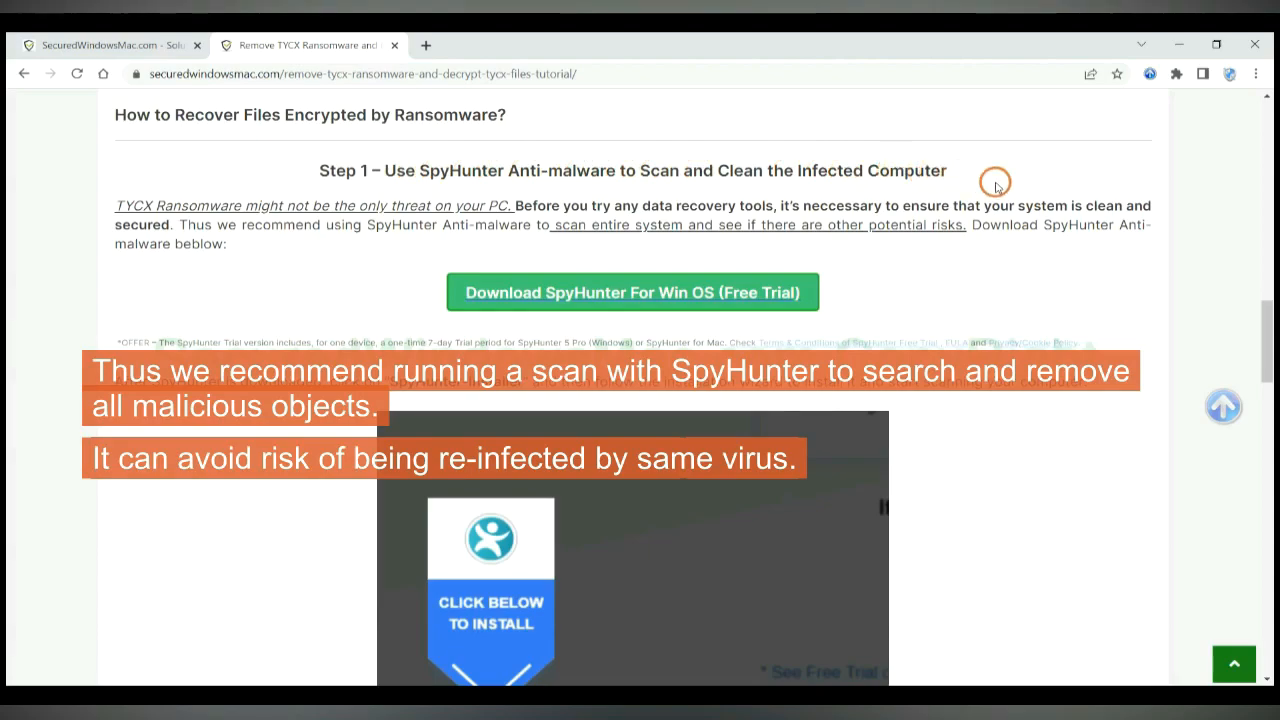
mouse_move(808, 205)
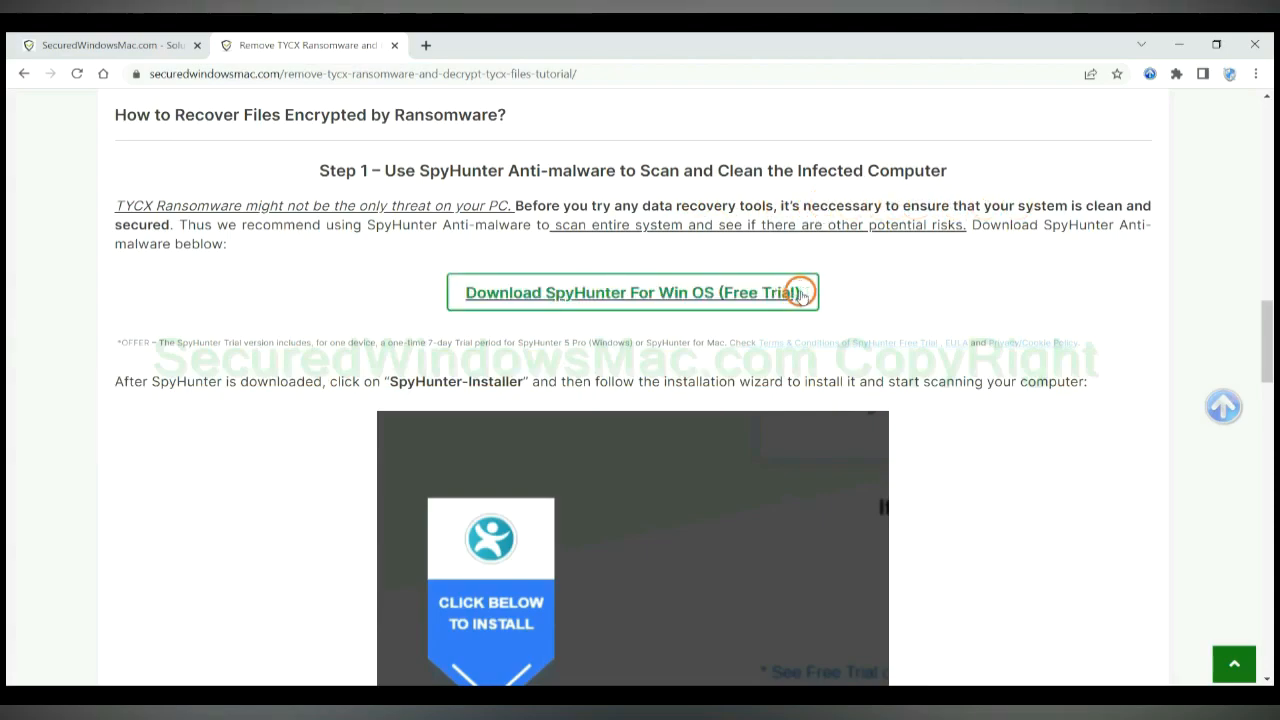
click(632, 292)
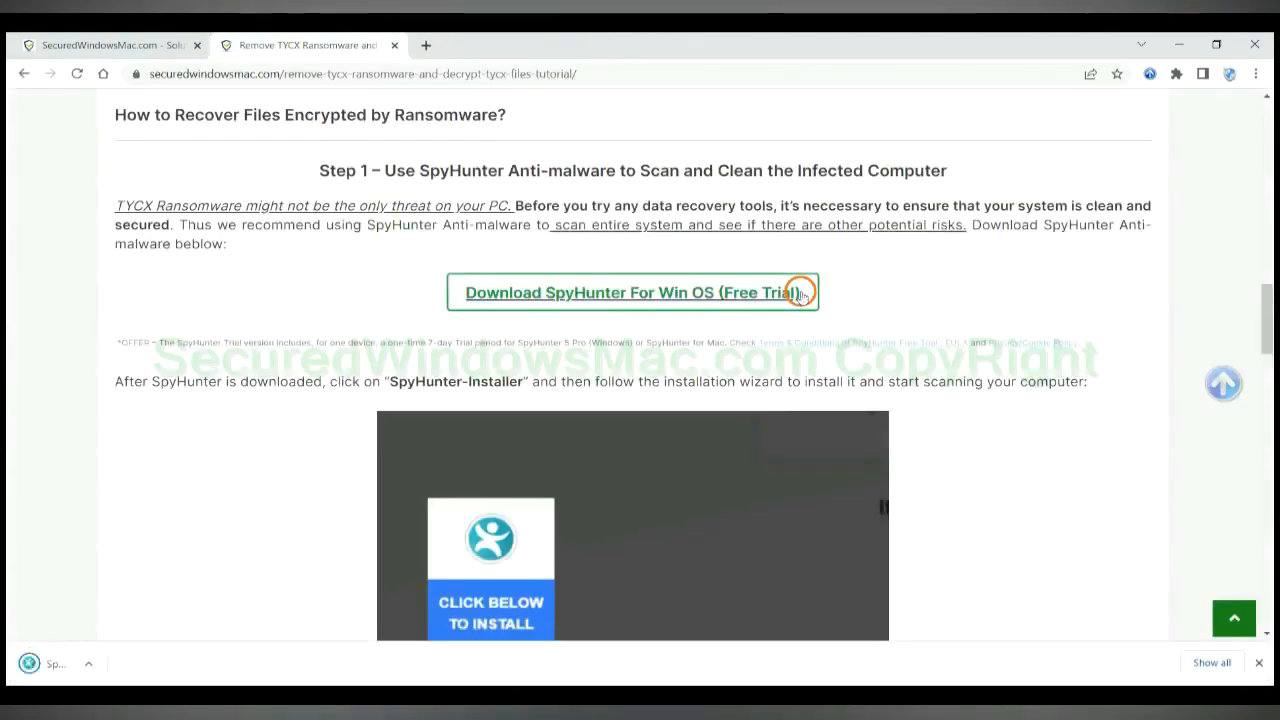
click(632, 292)
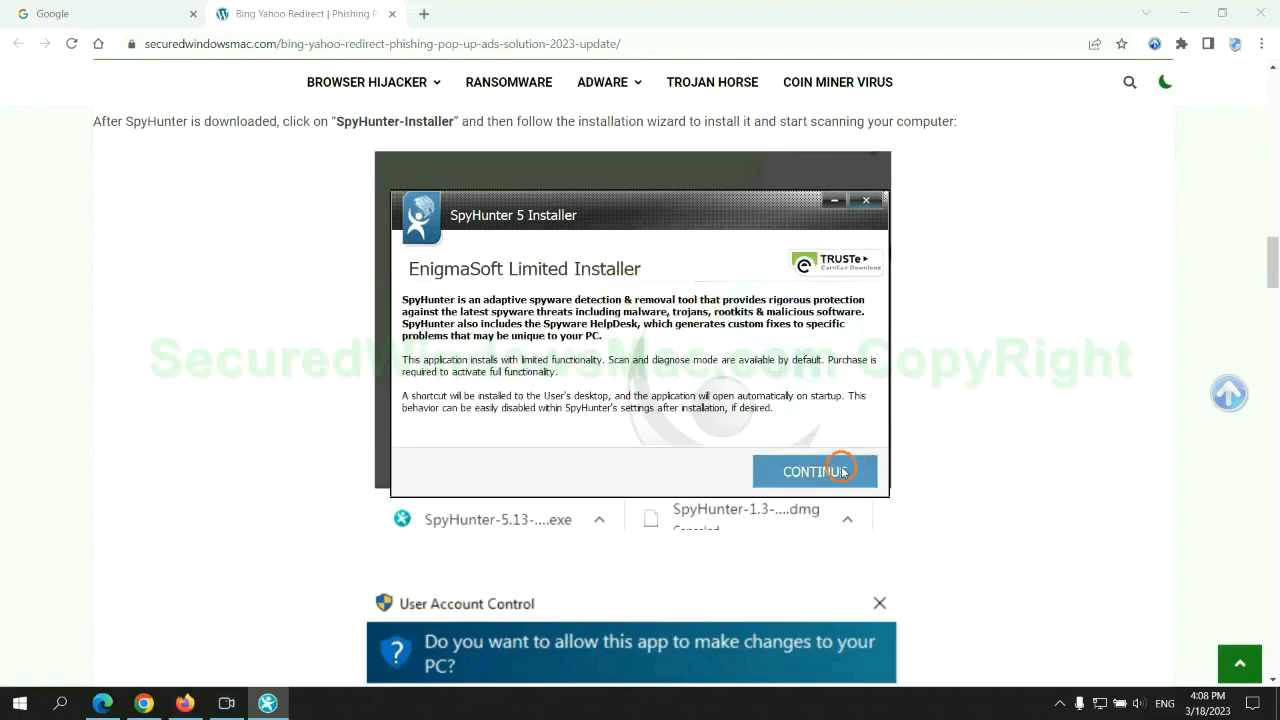
Step: Install SpyHunter 5, scan for threats, then register the 7-day free trial
click(814, 471)
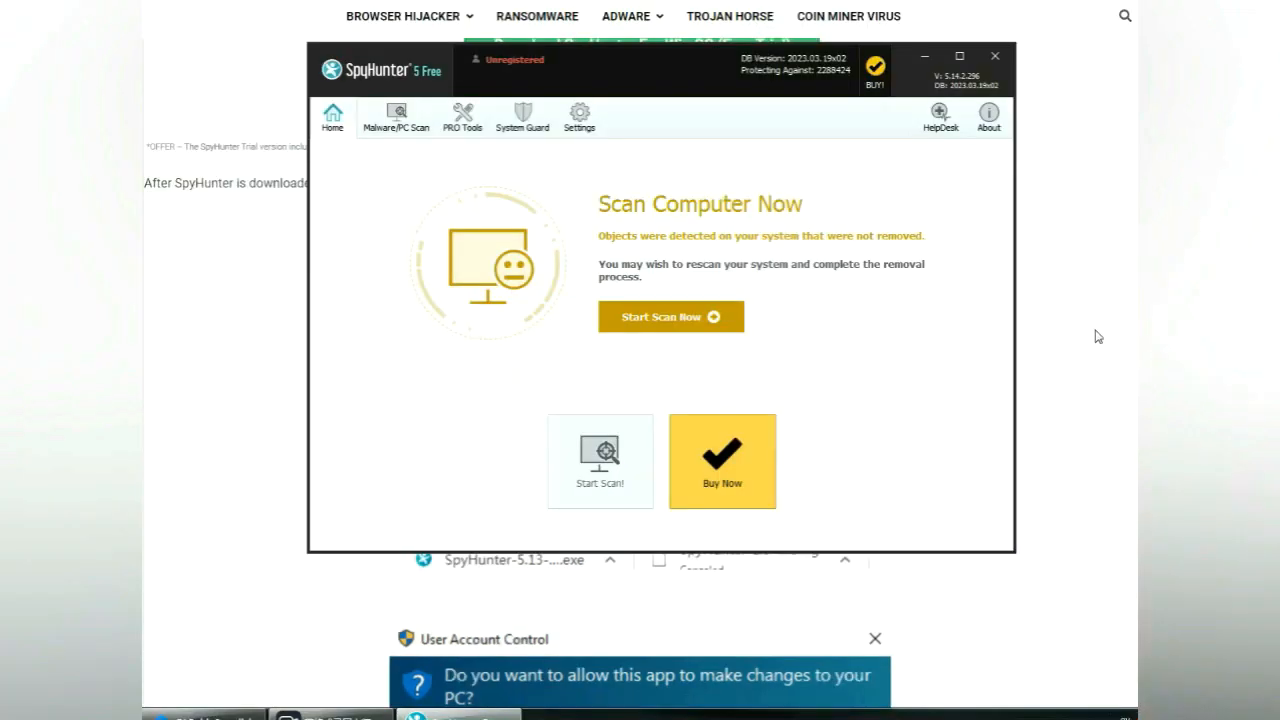
click(671, 316)
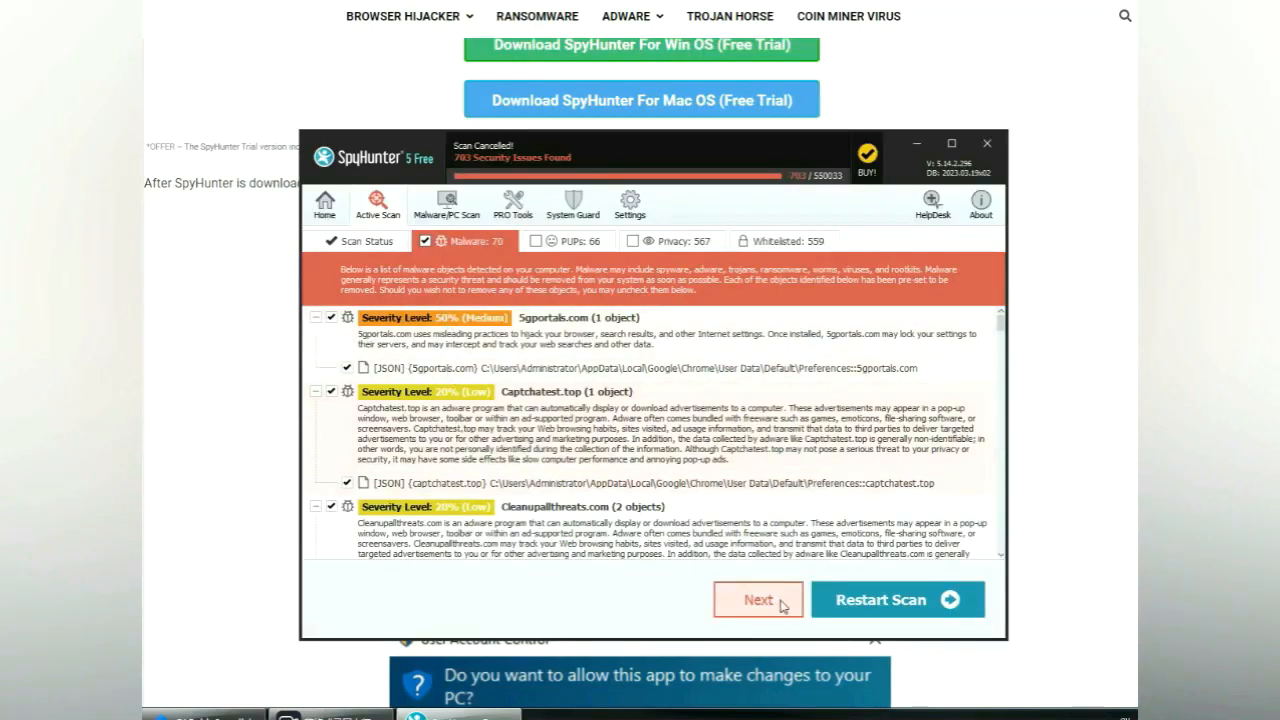
click(757, 600)
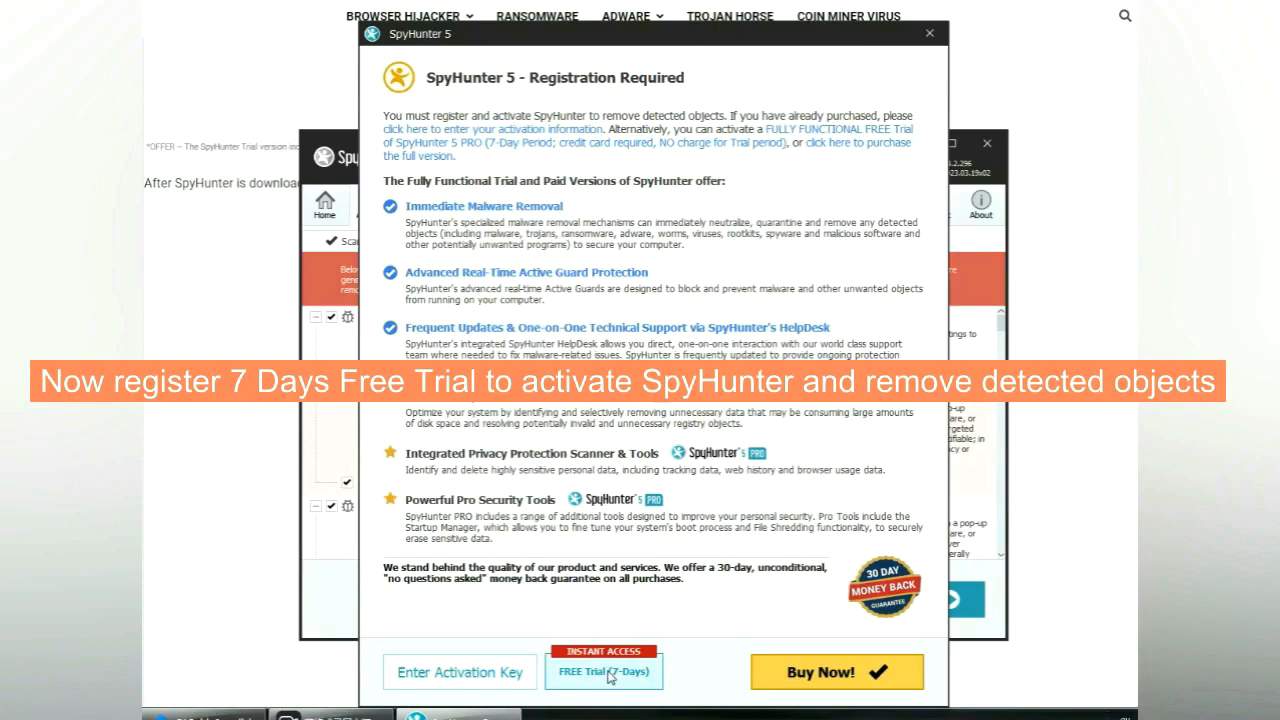
click(603, 671)
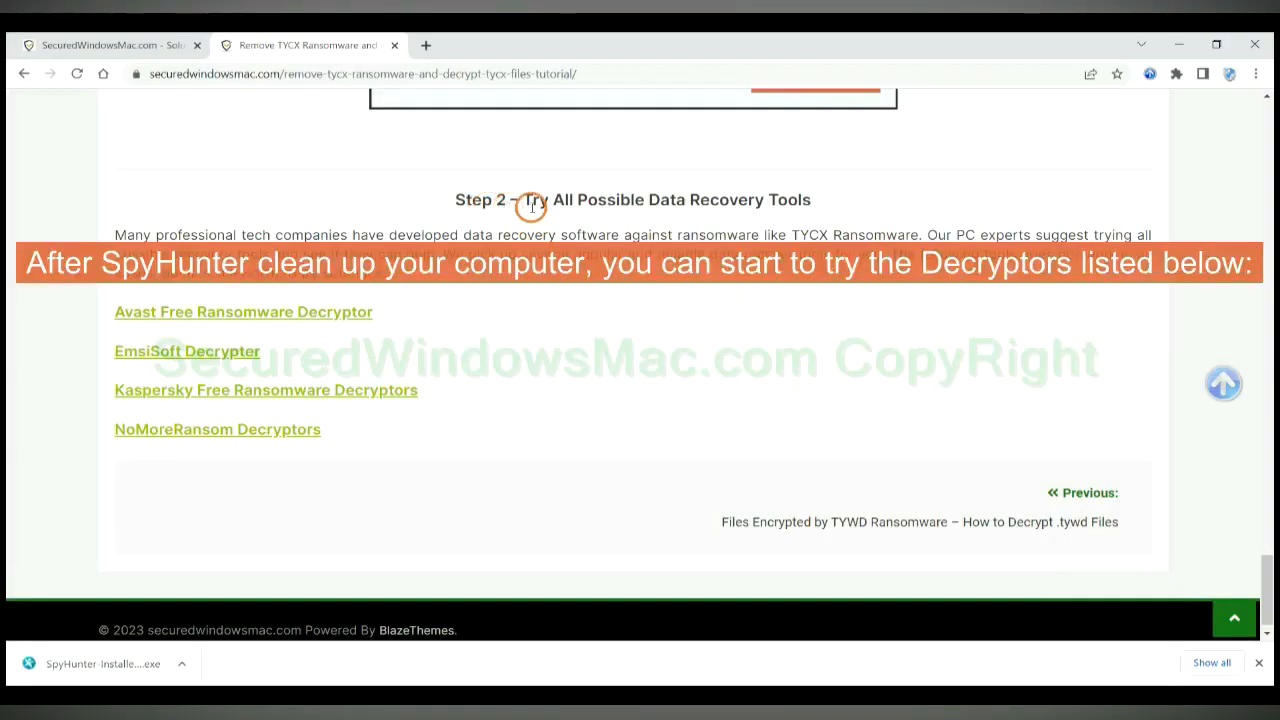
mouse_move(612, 197)
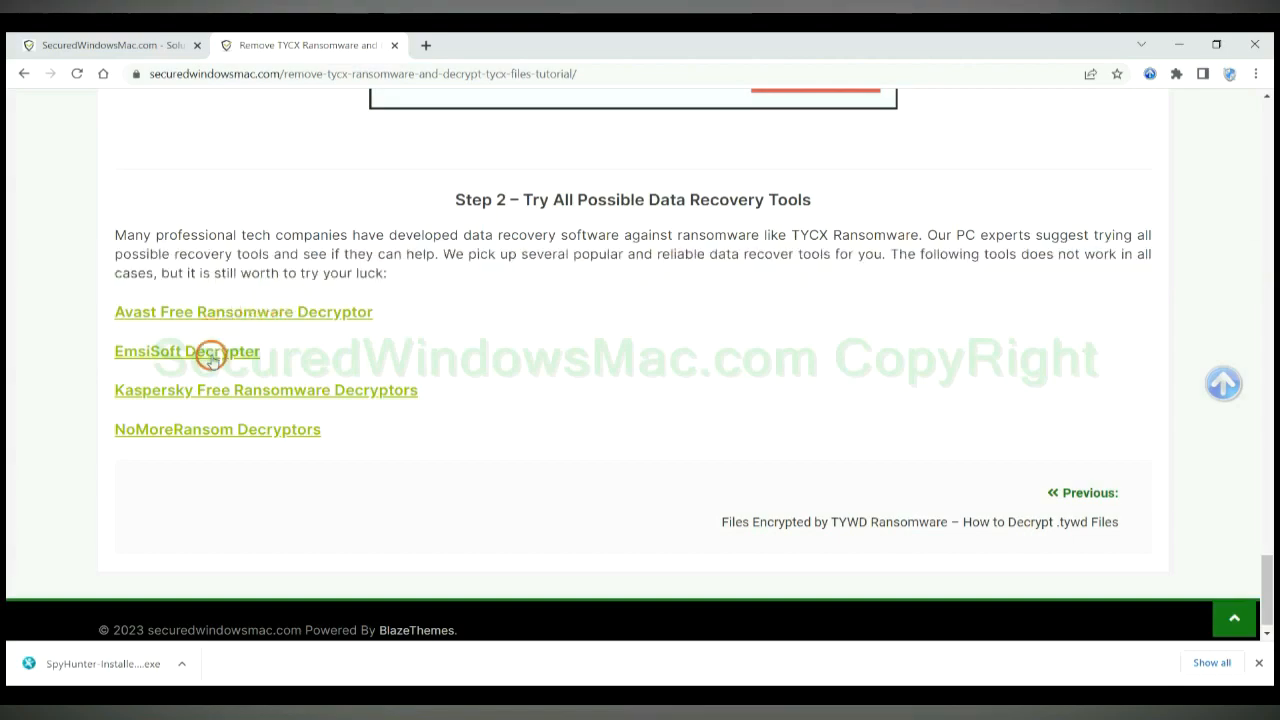
mouse_move(443, 307)
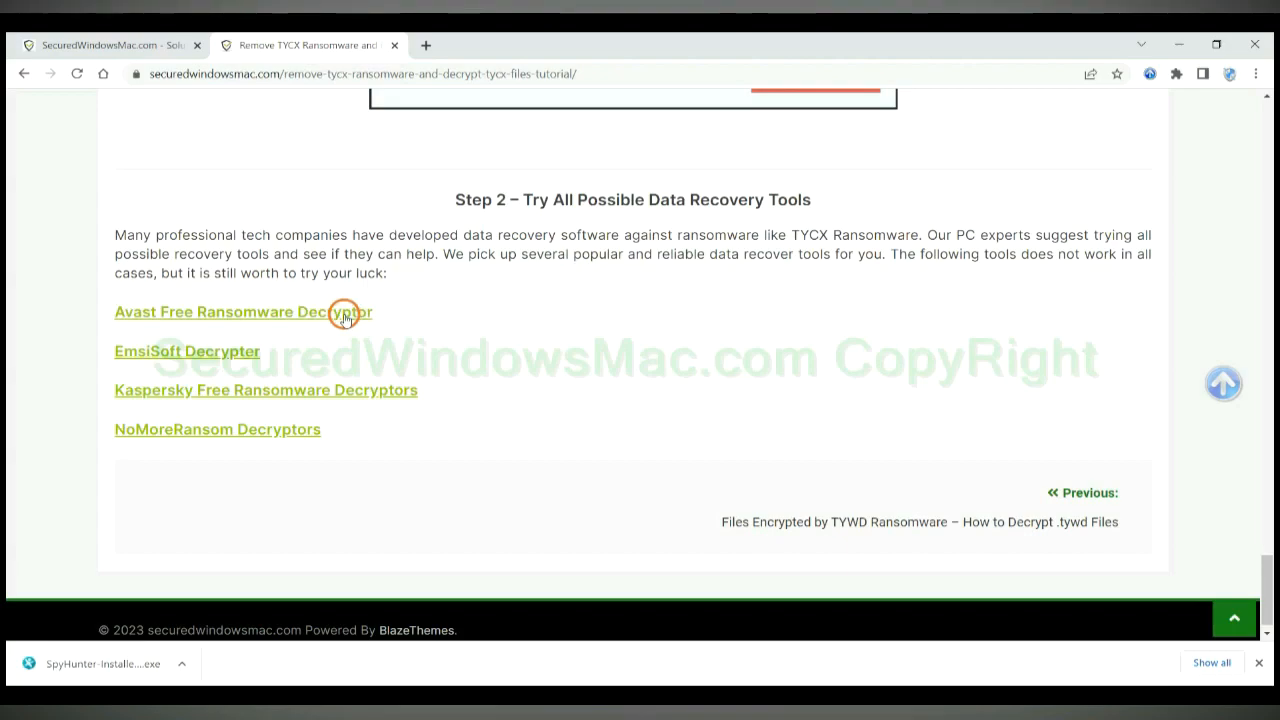
Step: Open the Avast Free Ransomware Decryptor page from the guide's Step 2 list
click(243, 312)
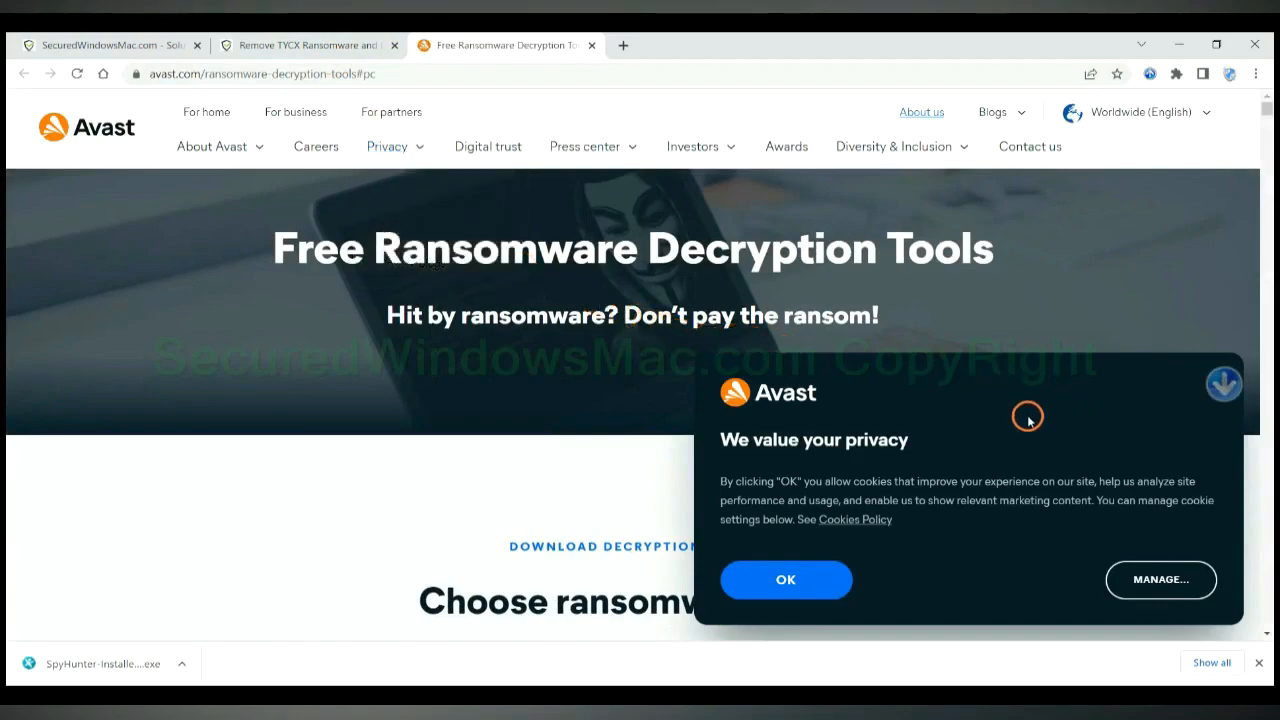
Step: Dismiss Avast's cookie notice and scroll down the decryption tools page
click(785, 580)
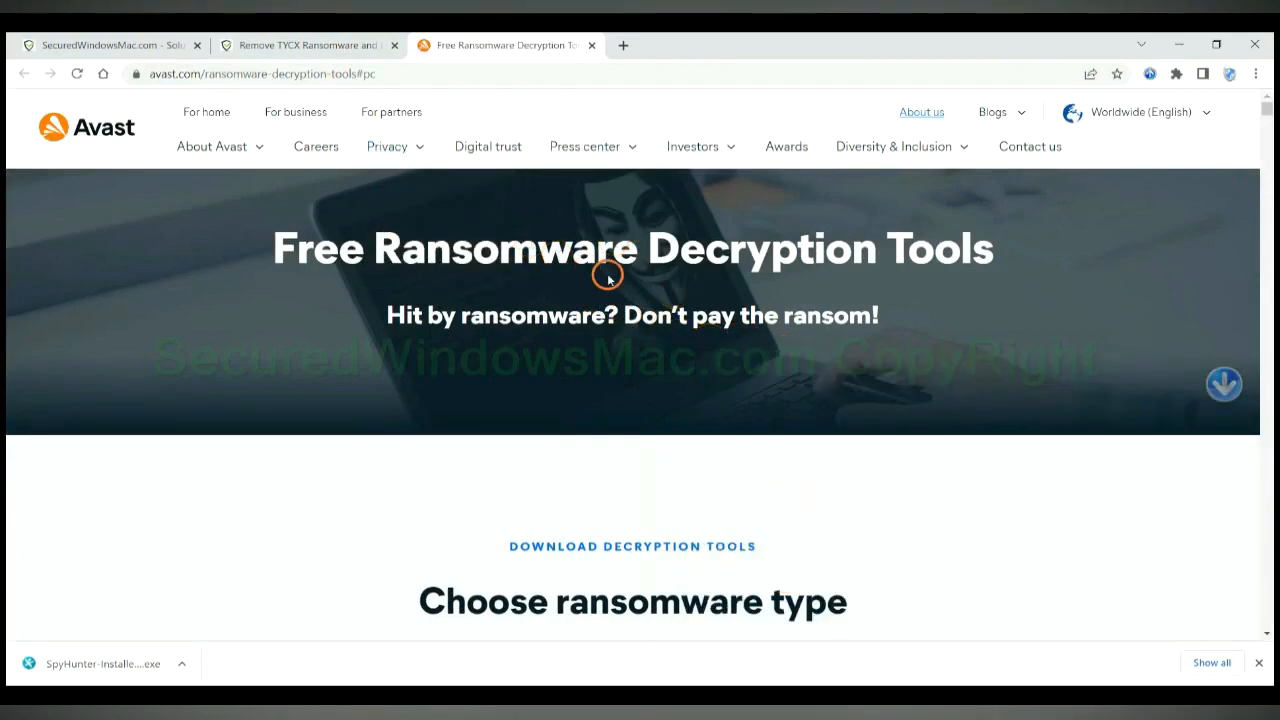
scroll(down, 3)
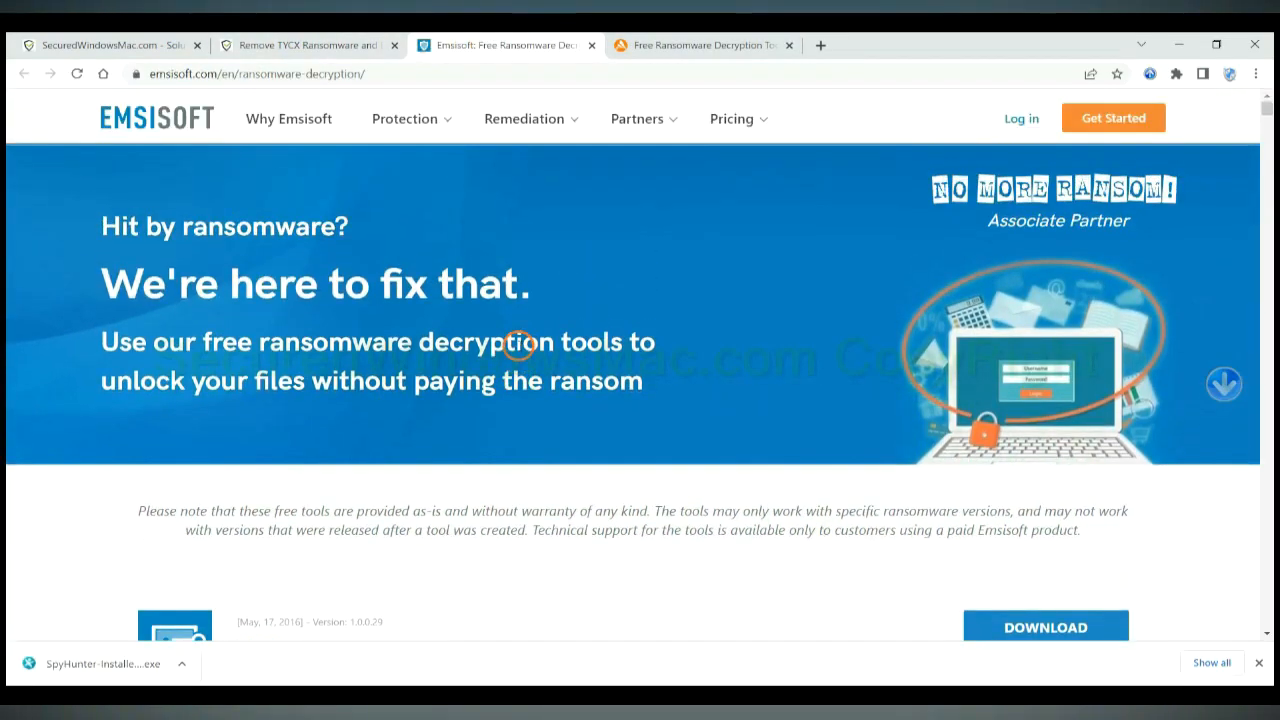
scroll(down, 3)
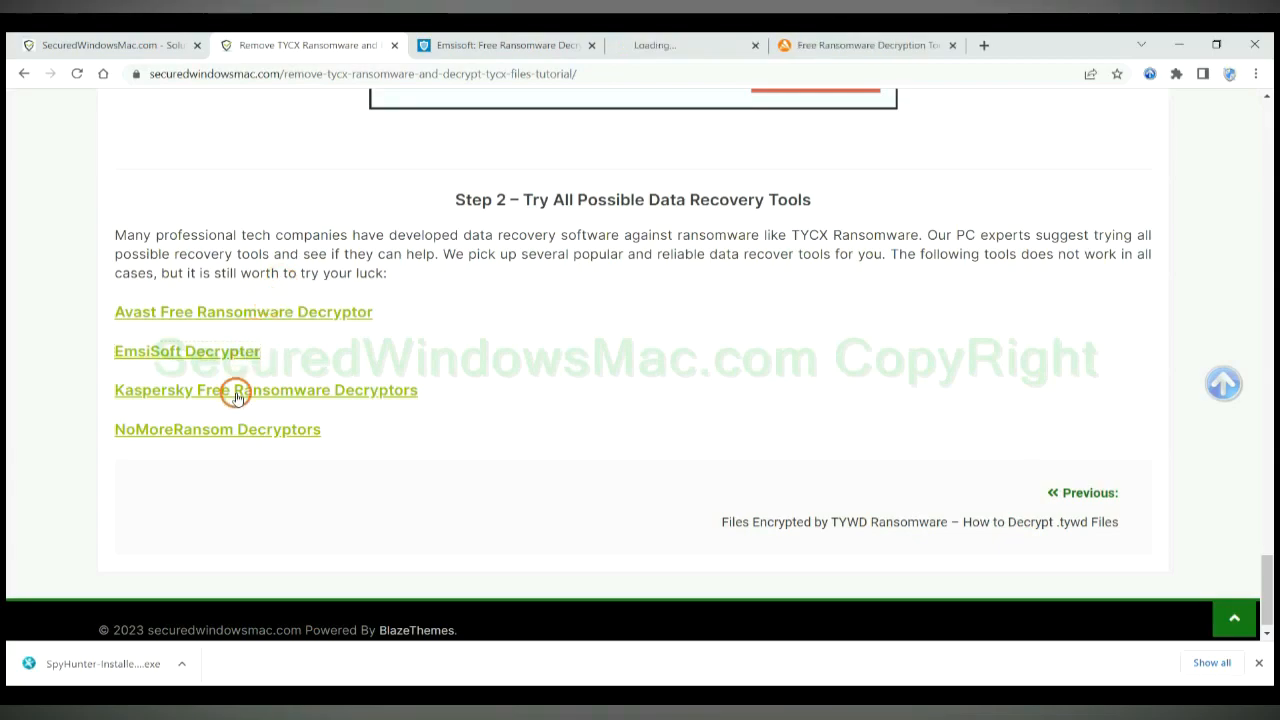
Step: Open Kaspersky's No Ransom decryptors page and search it for 'djvu'
click(266, 390)
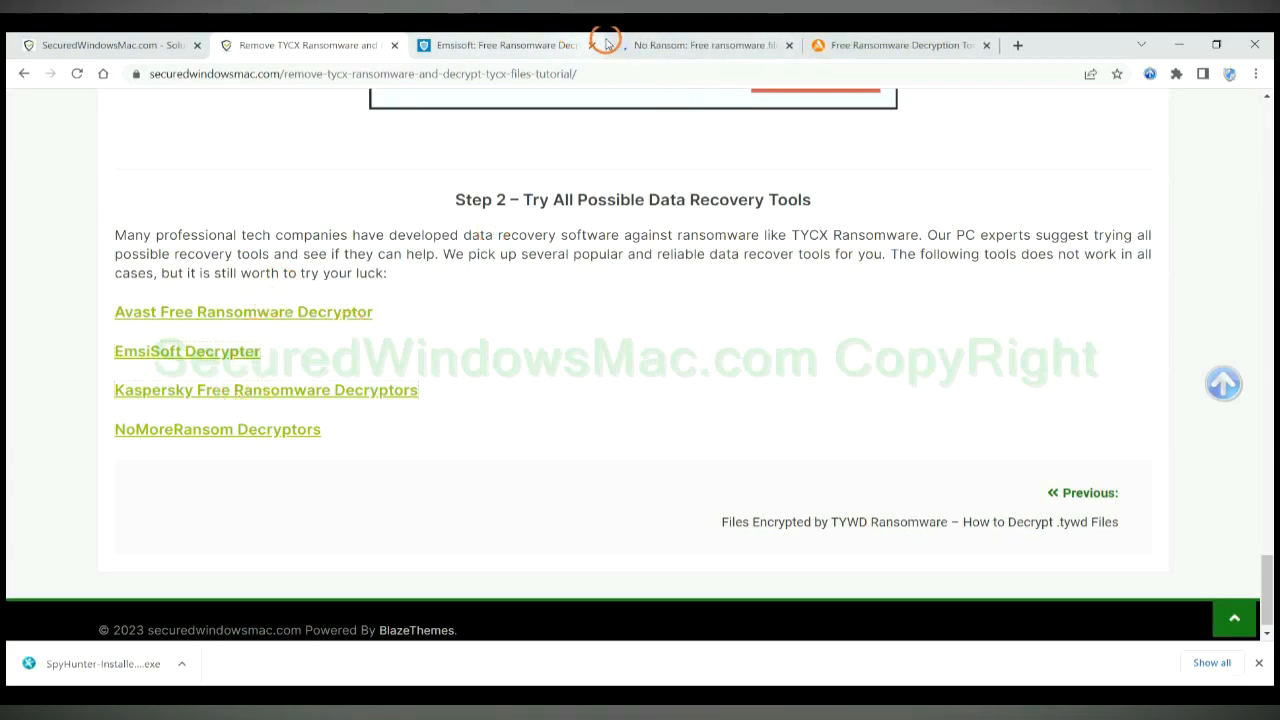
click(700, 45)
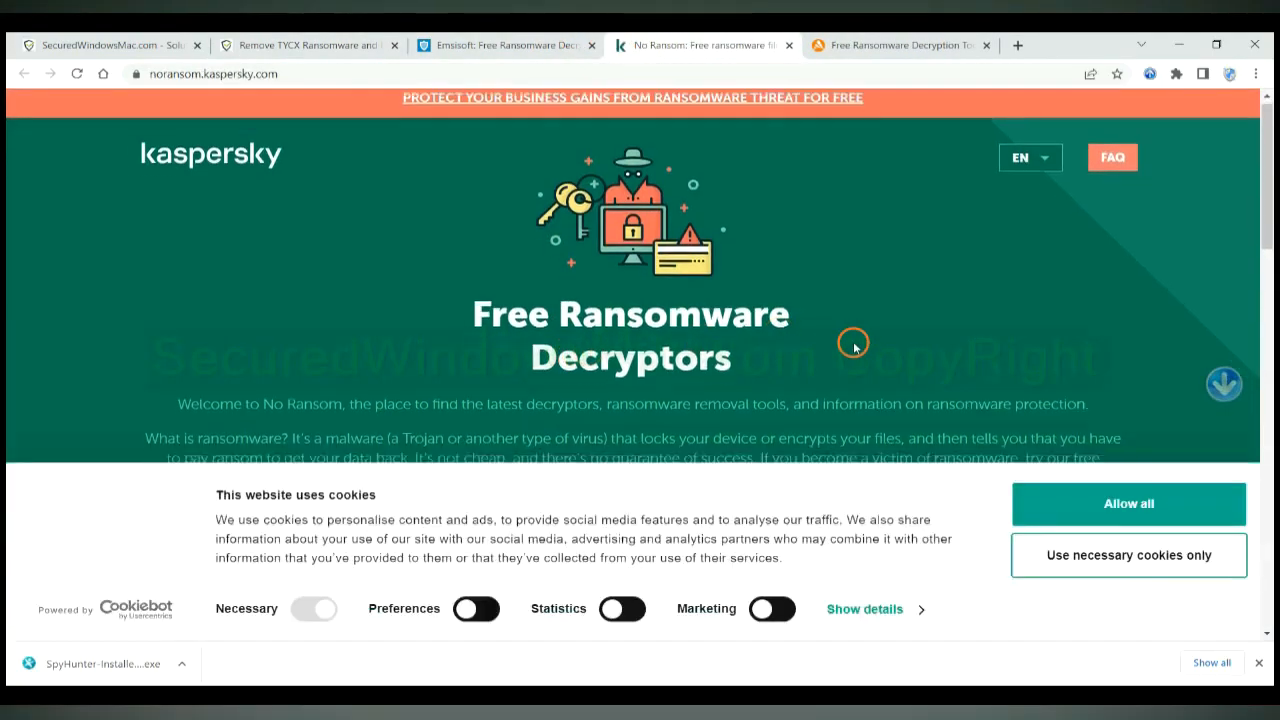
scroll(down, 3)
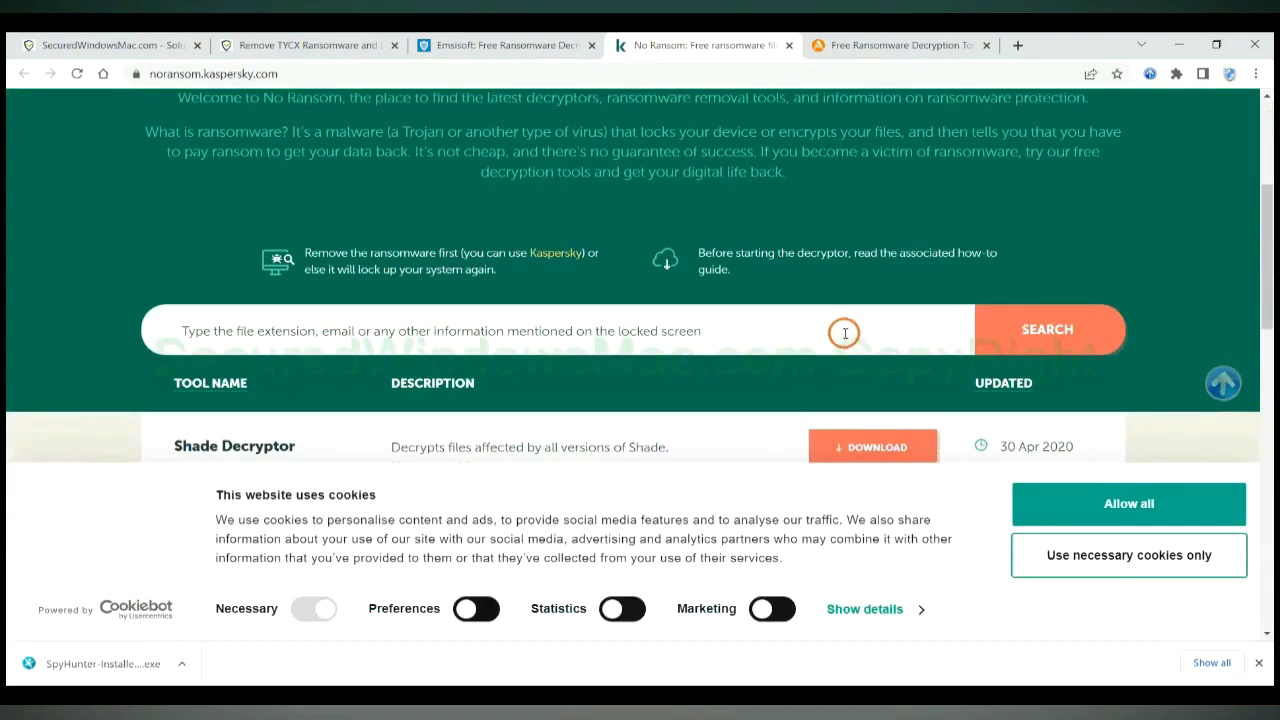
text(dj)
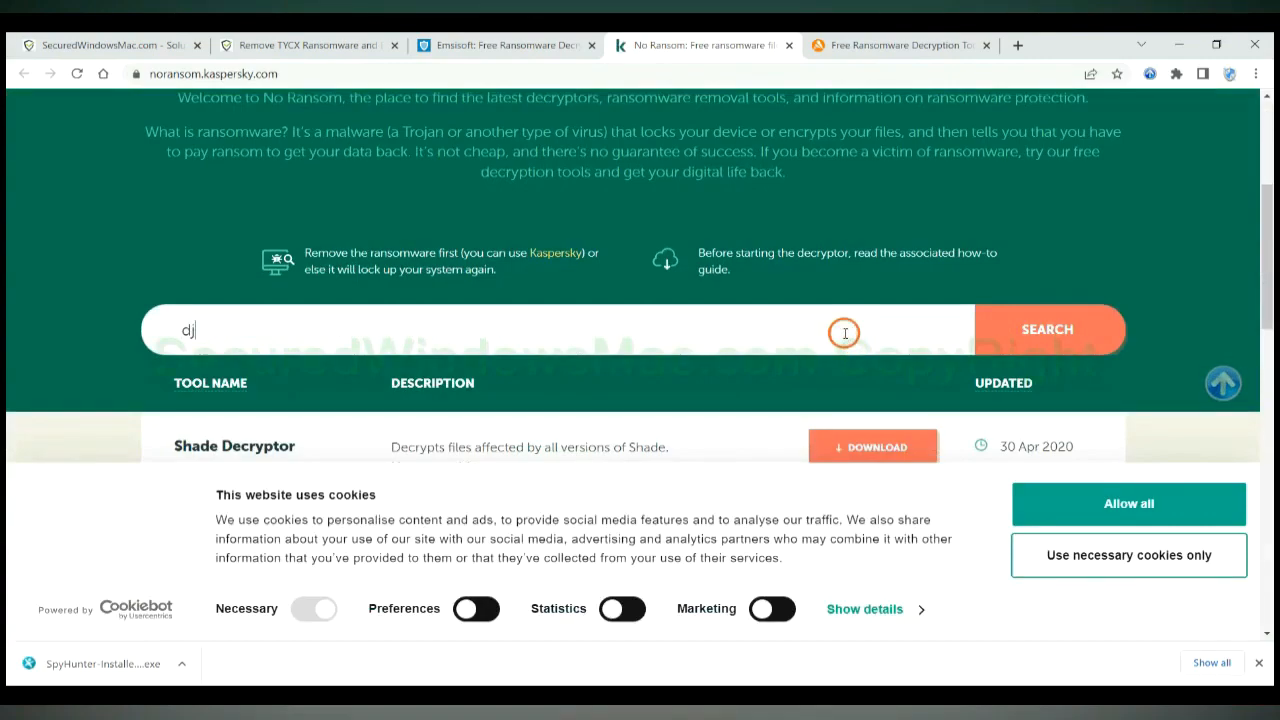
text(vu)
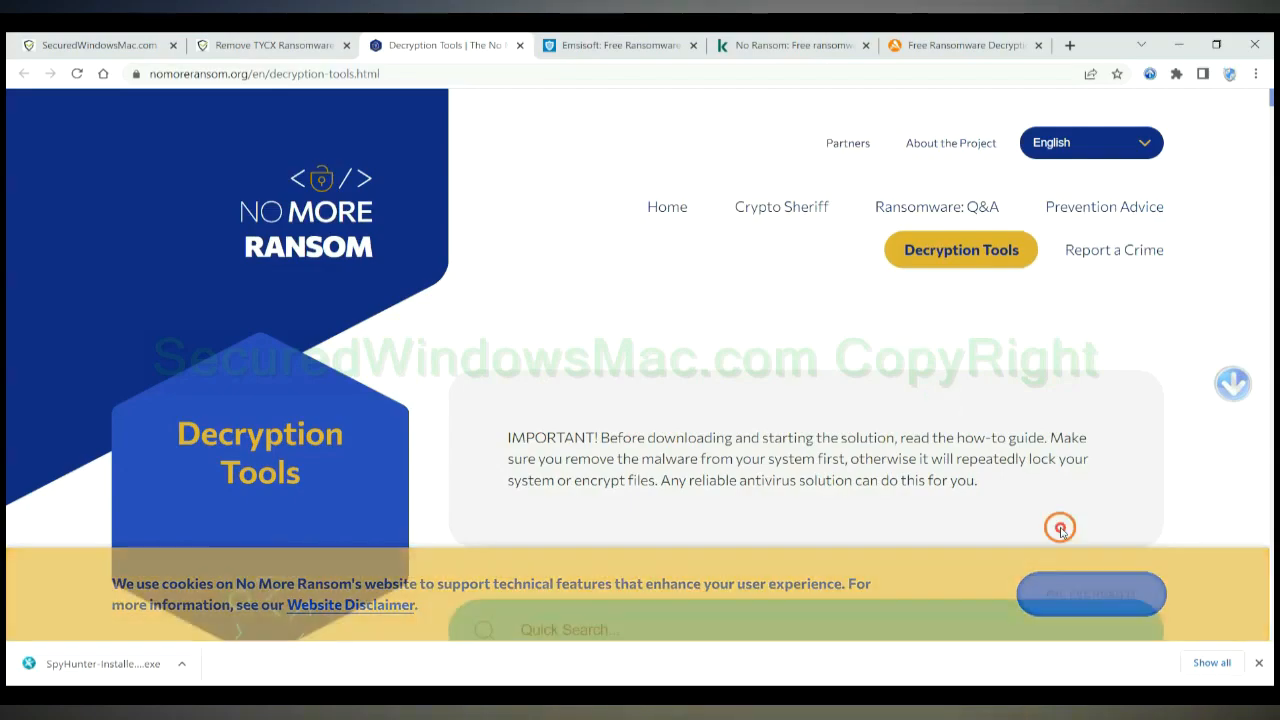
Step: Scroll to No More Ransom's Quick Search and begin typing 'st'
scroll(down, 3)
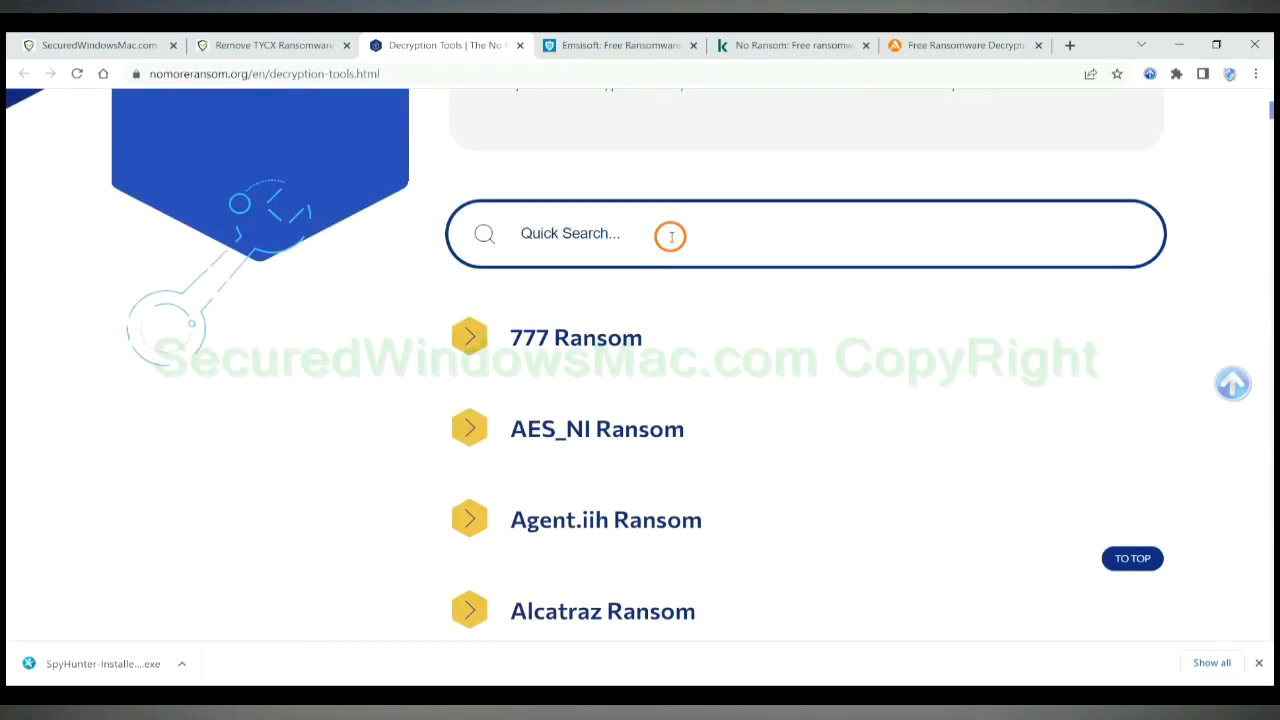
text(st)
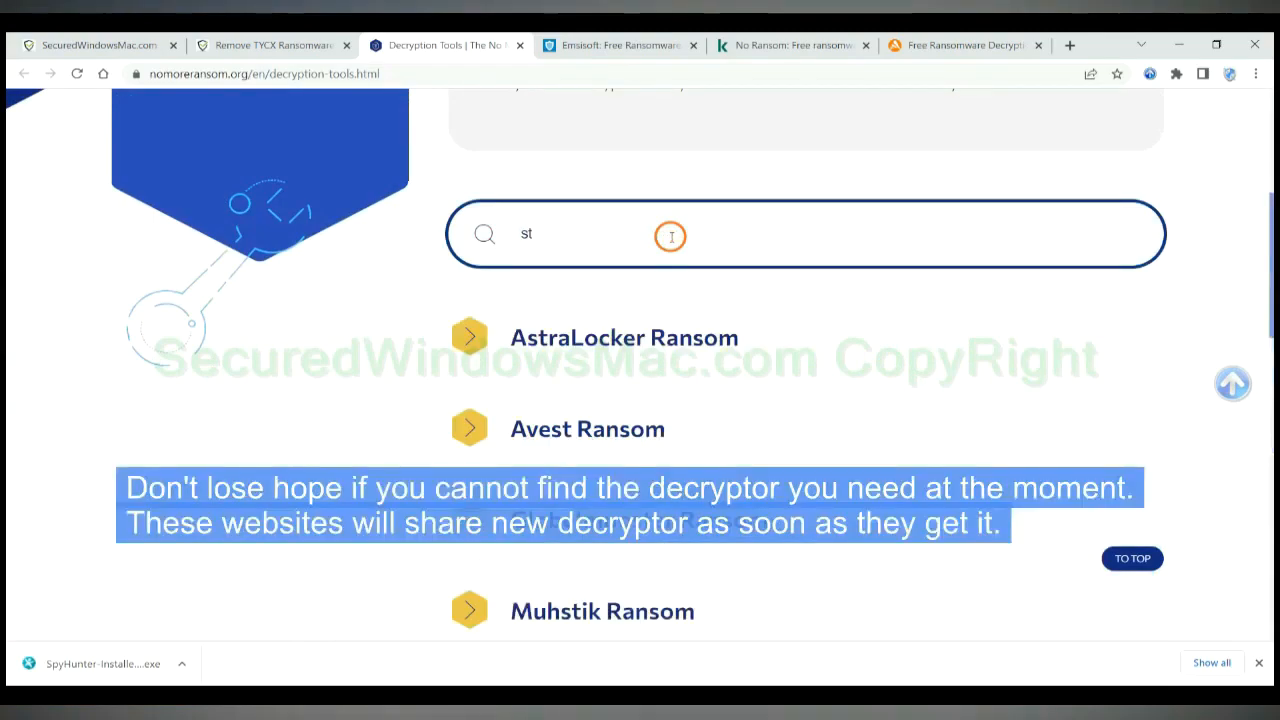